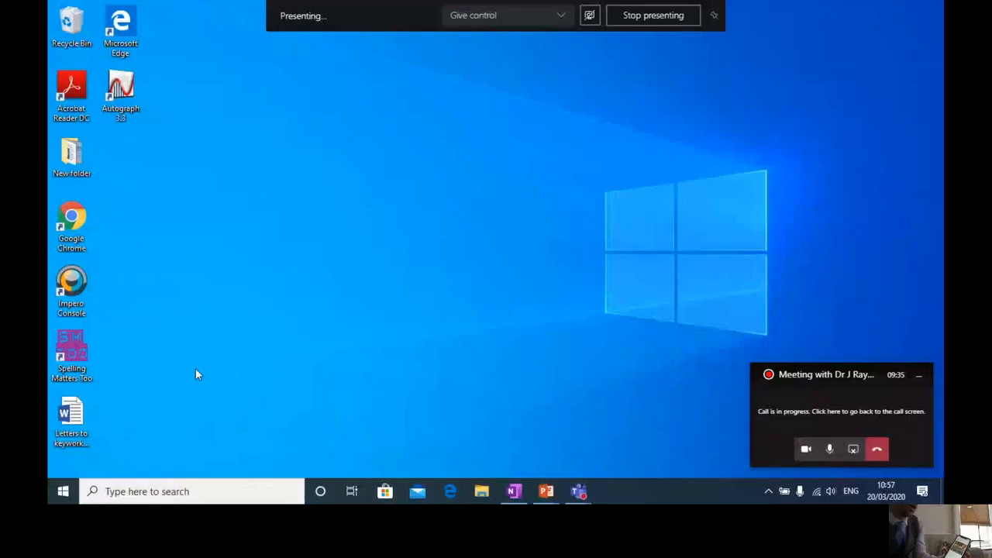
pyautogui.moveTo(576, 491)
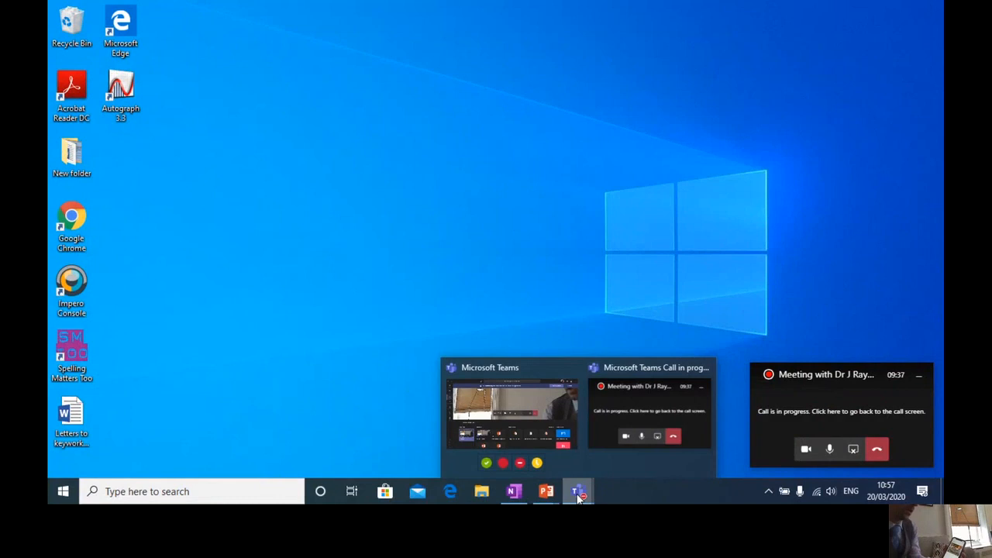
# Bring Teams back to the front and switch to the Teams list of channels.
pyautogui.click(578, 492)
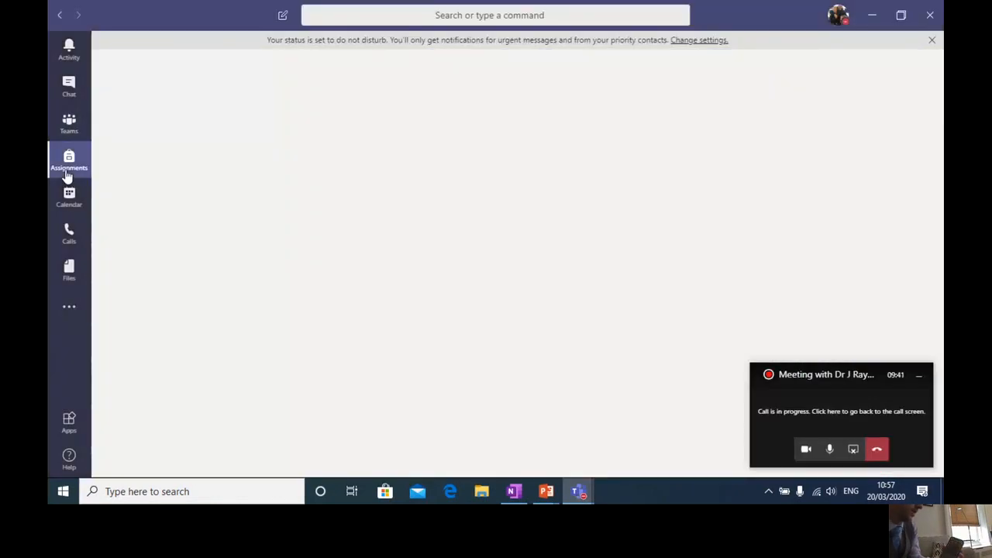
pyautogui.click(68, 124)
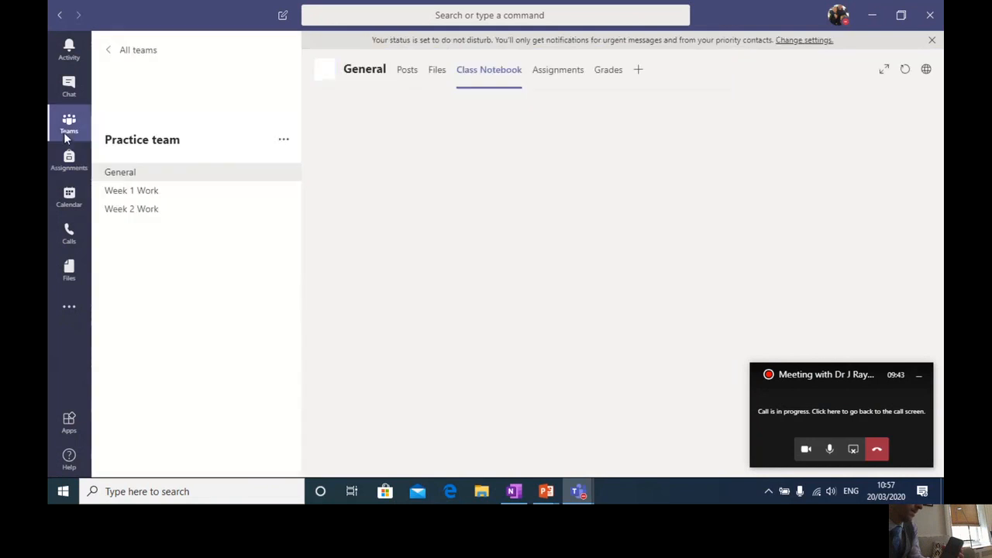
# Show the Class Notebook's Content Library page with the Reception flyer, then return to the call.
pyautogui.click(490, 69)
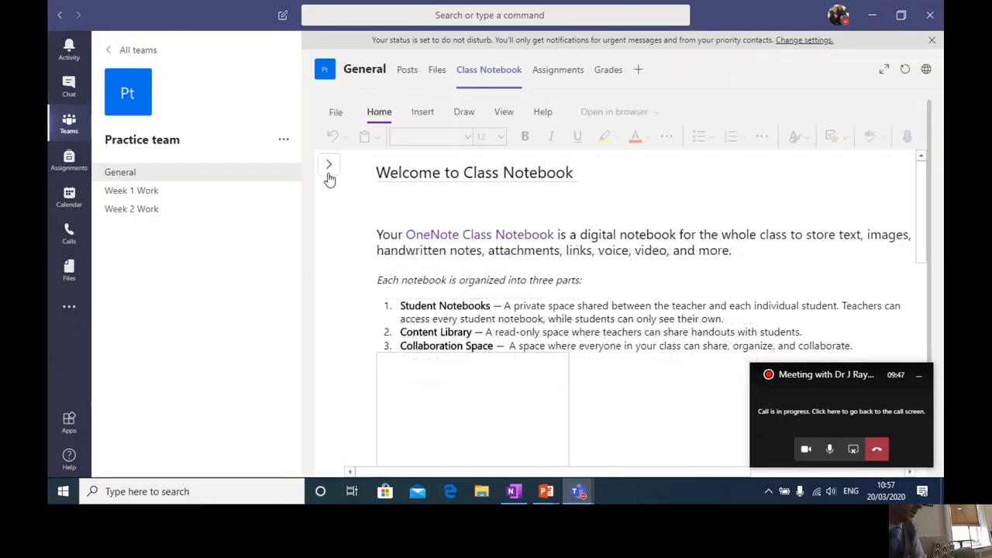
pyautogui.click(328, 164)
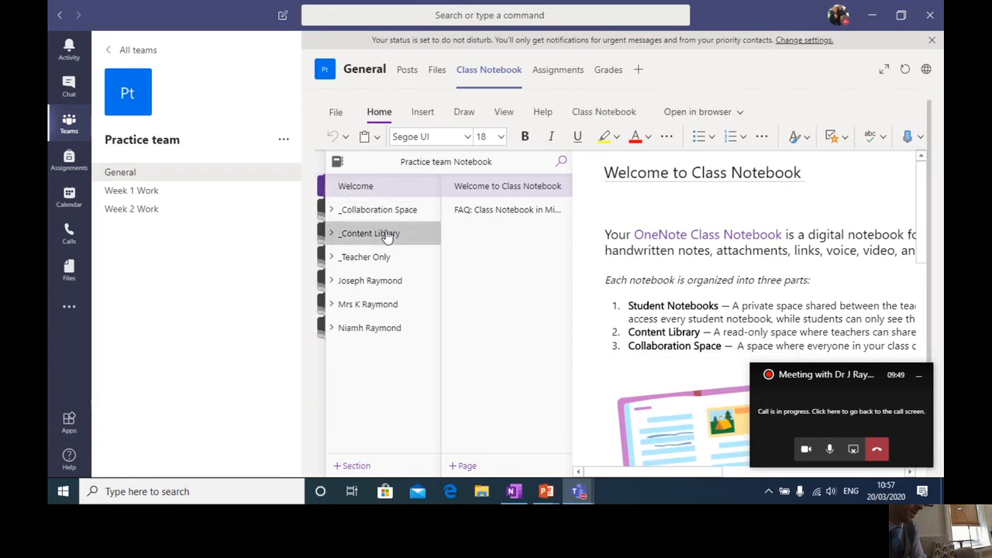
pyautogui.click(331, 232)
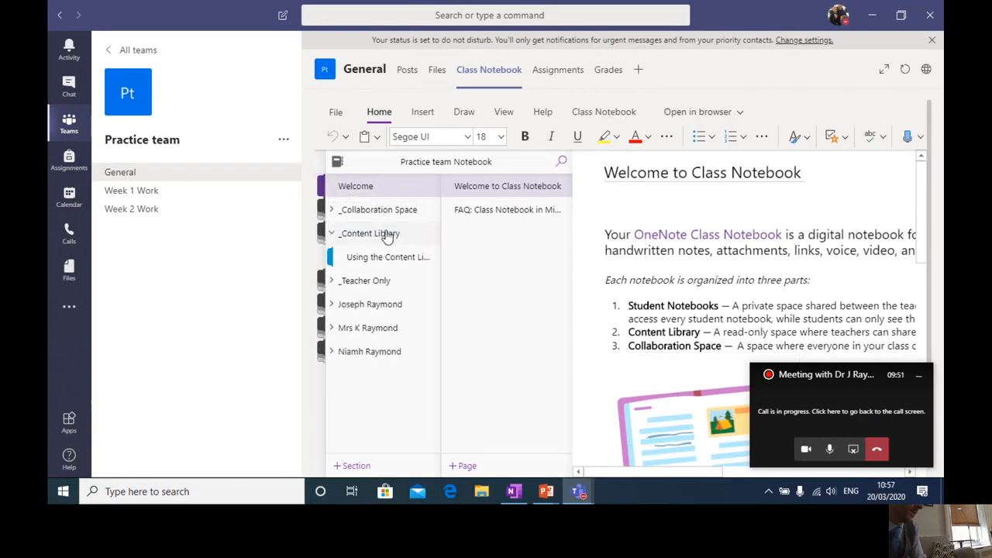
pyautogui.click(387, 257)
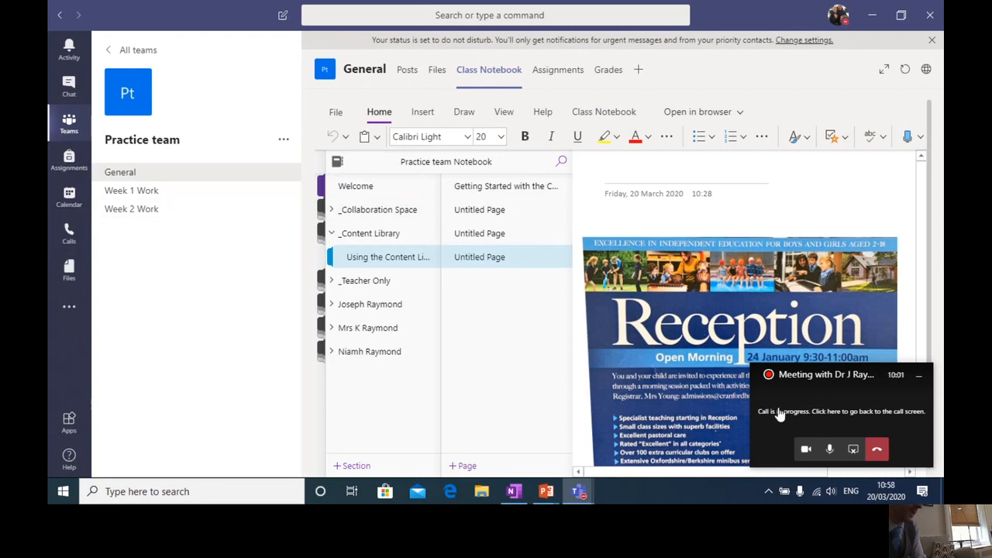
pyautogui.click(840, 413)
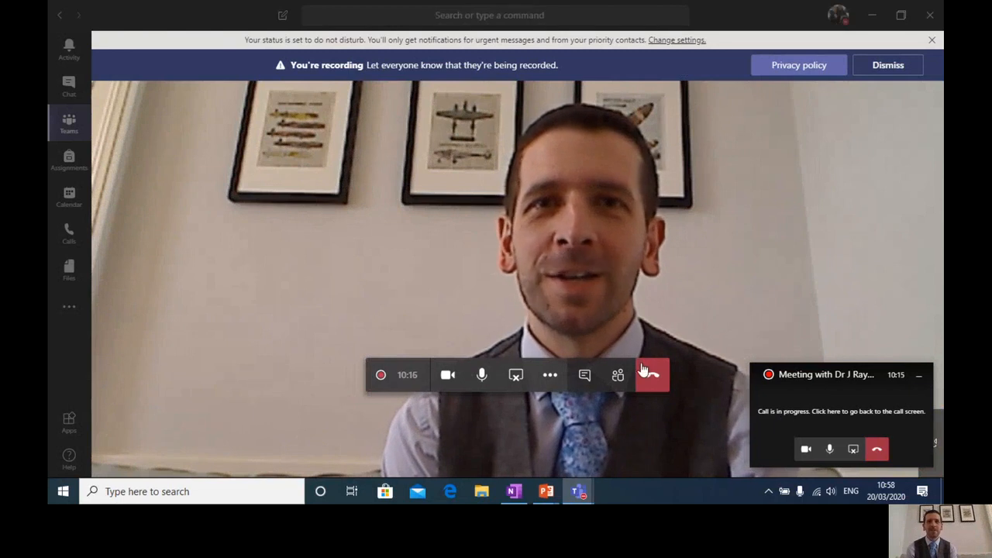
# Show the meeting's More actions menu offering Stop recording.
pyautogui.click(548, 373)
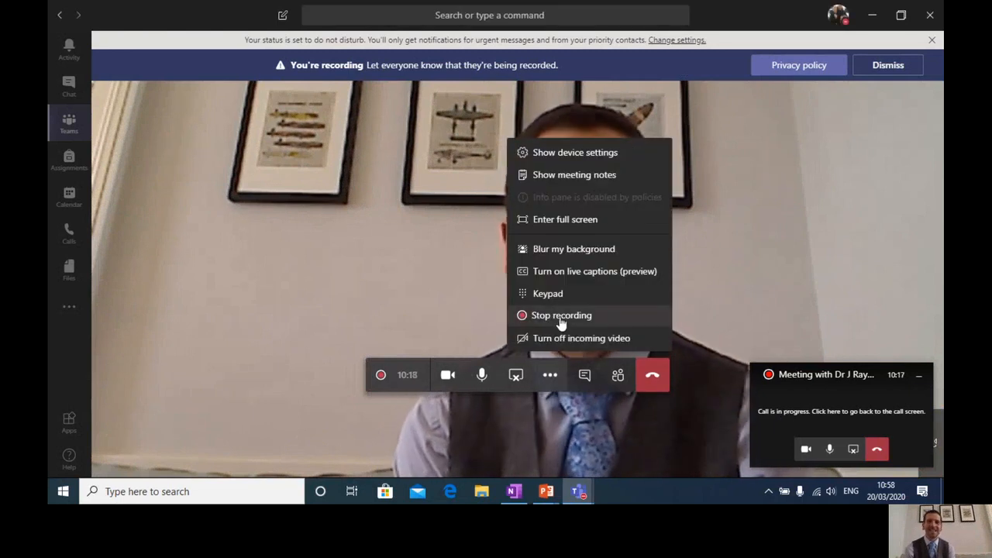